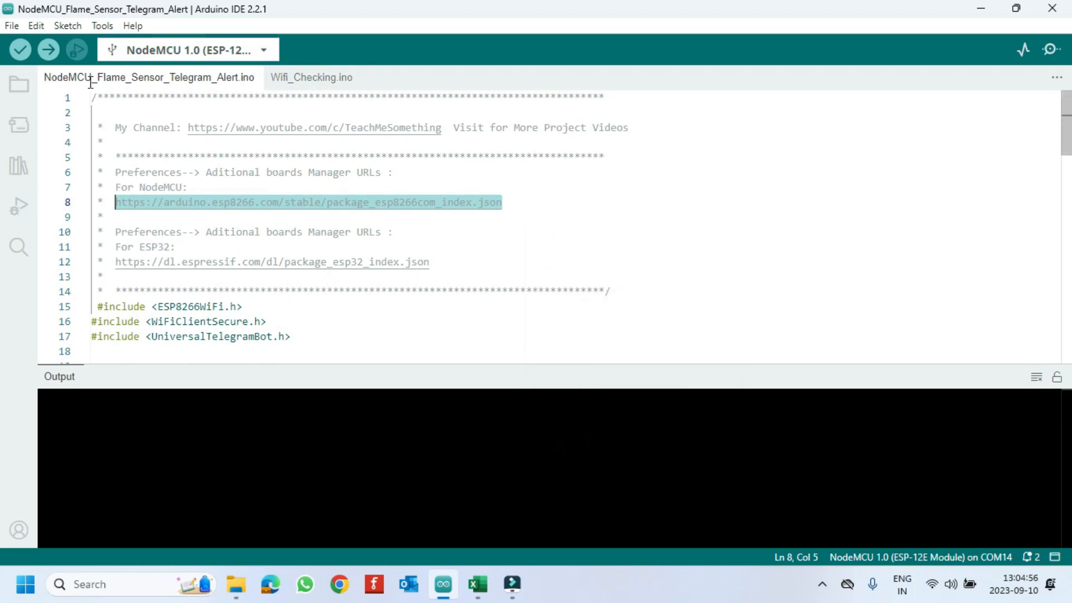
- Add the ESP8266 URL to Preferences' additional boards manager URLs alongside ESP32 and confirm
click(8, 25)
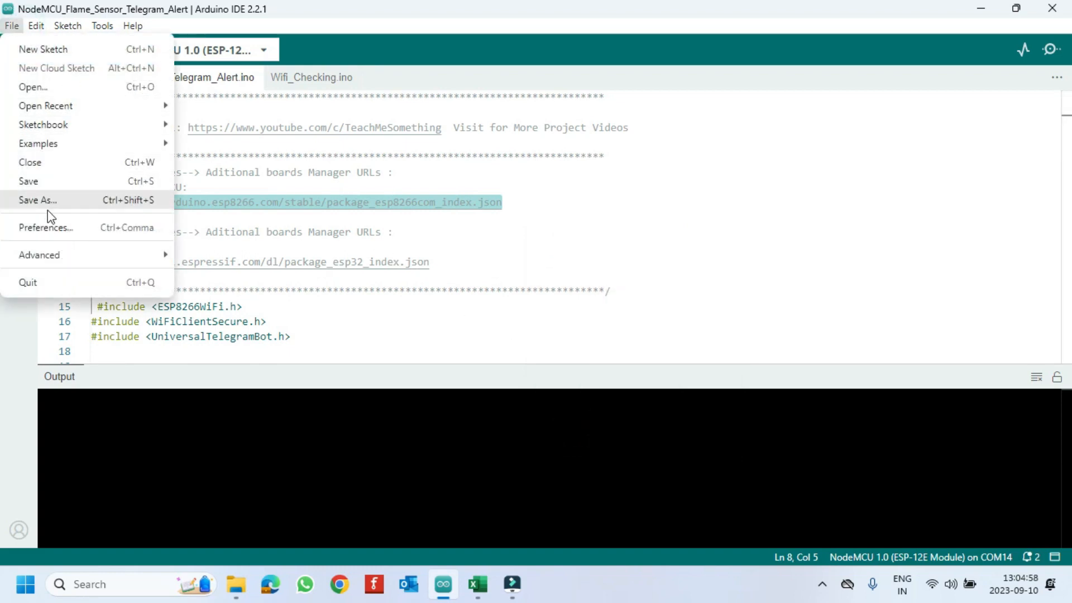
click(46, 228)
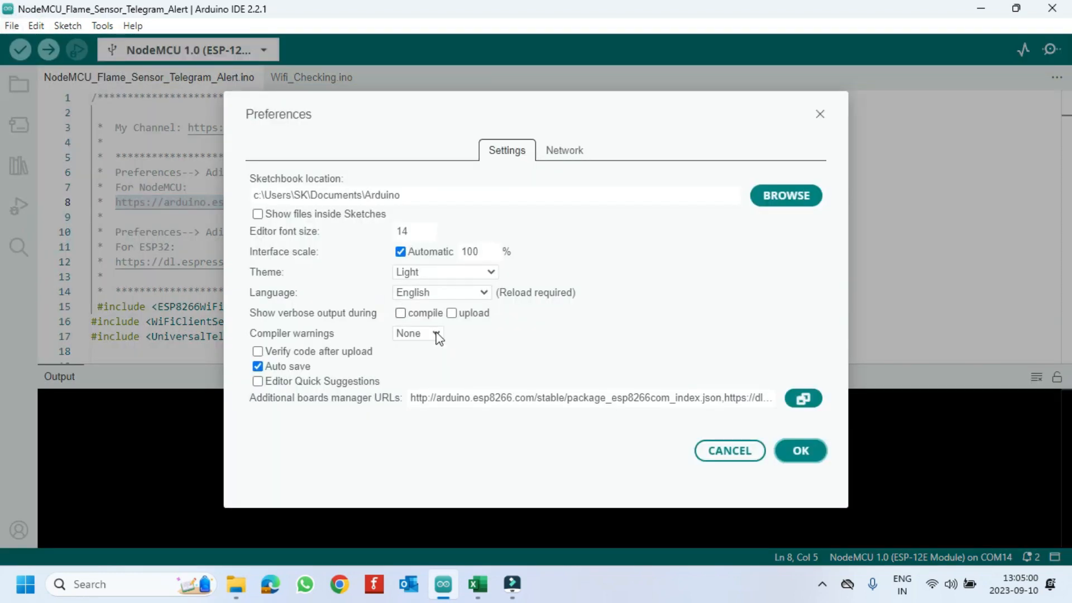
click(803, 397)
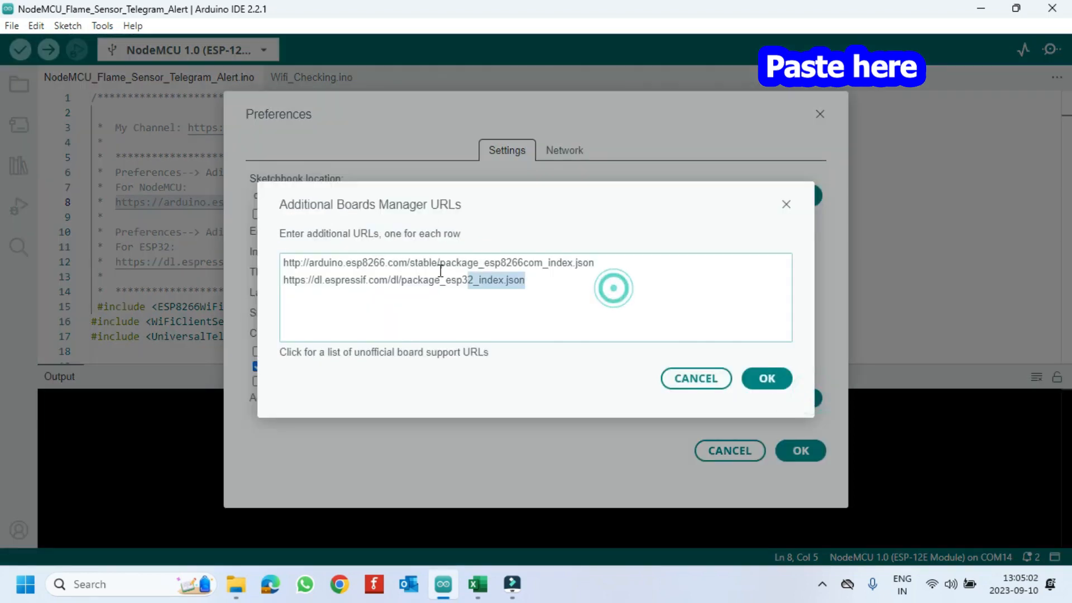
click(595, 262)
text(s)
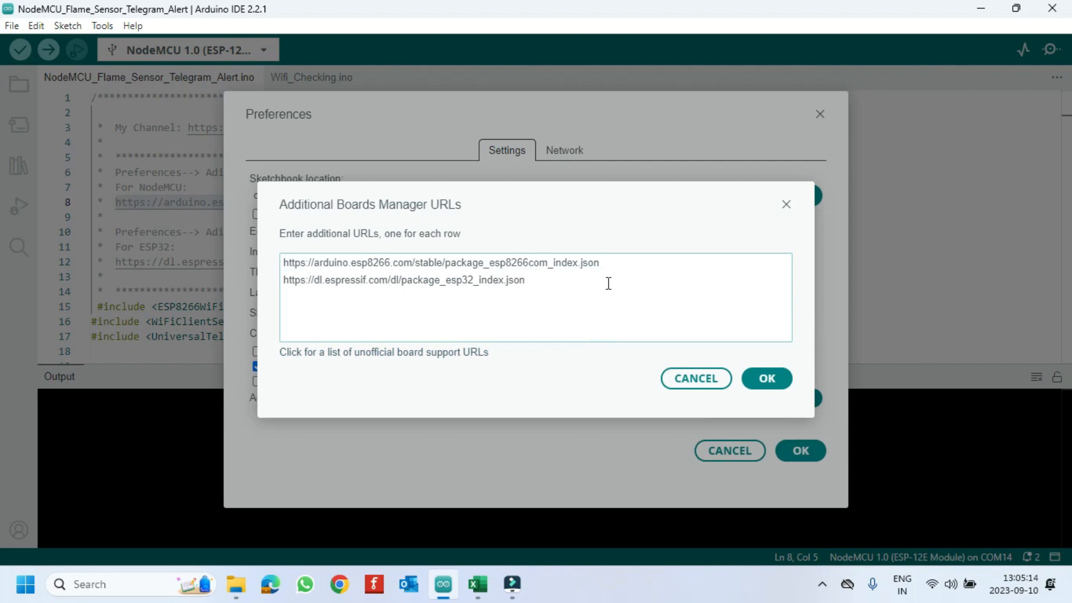
click(766, 377)
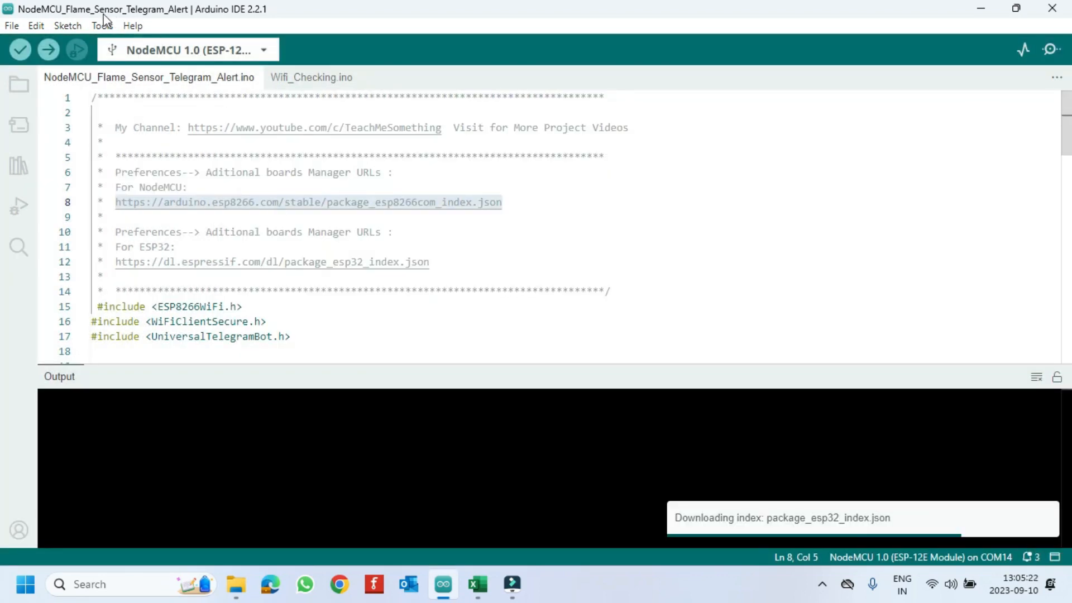
- Search the Boards Manager for 8266 and verify esp8266 3.1.2 is installed, then clear the search
click(103, 26)
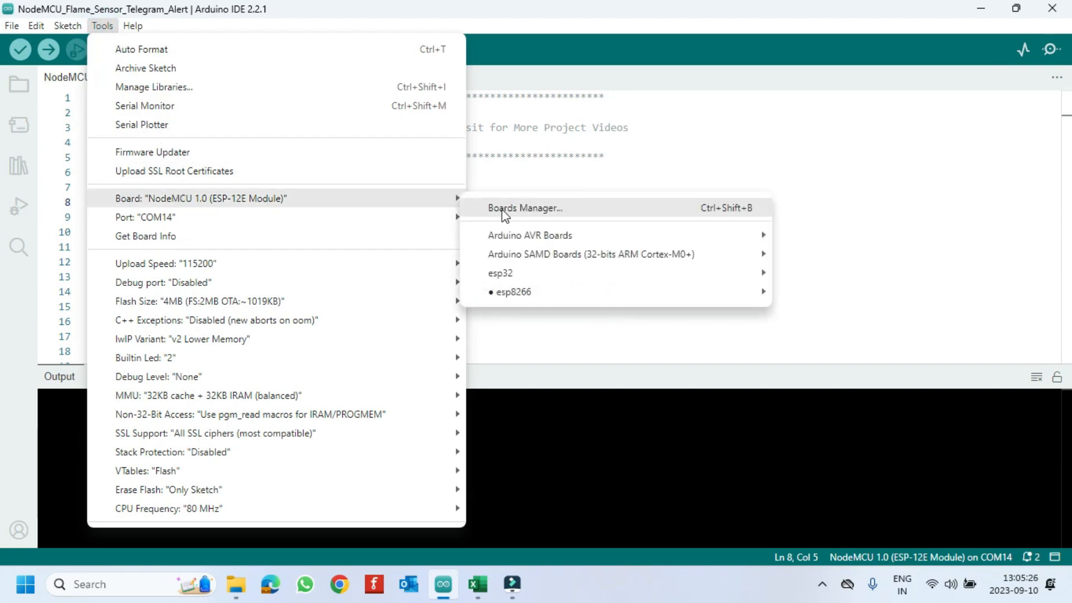
click(525, 208)
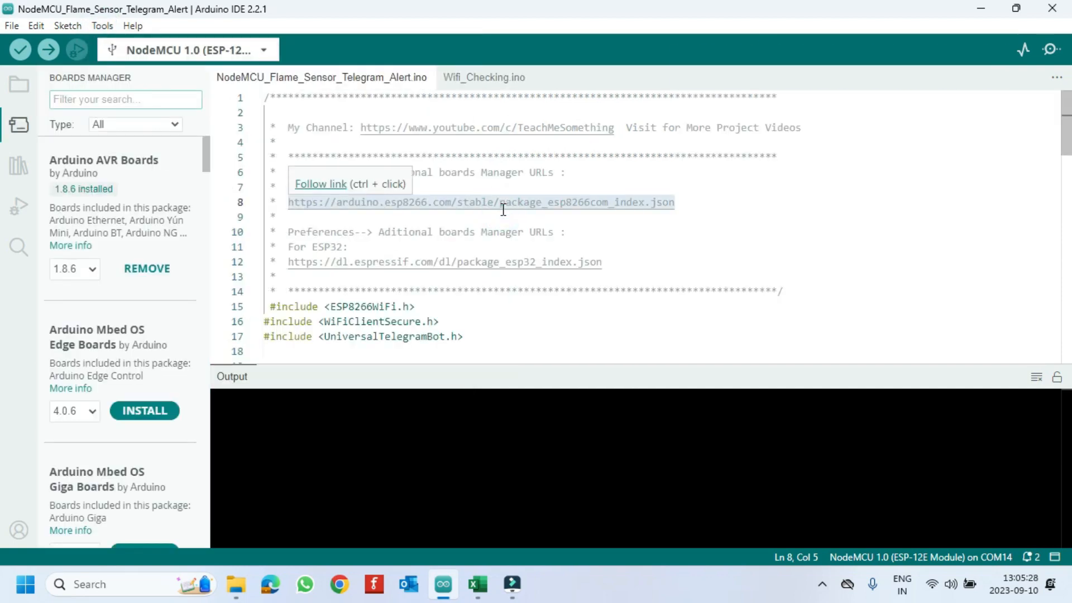
text(8266)
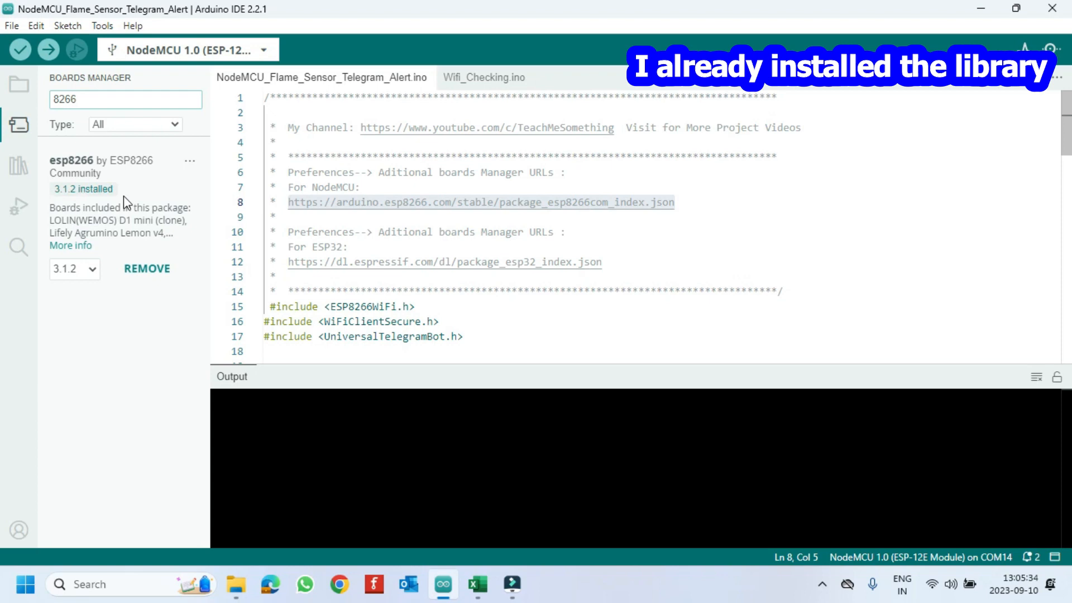
click(159, 98)
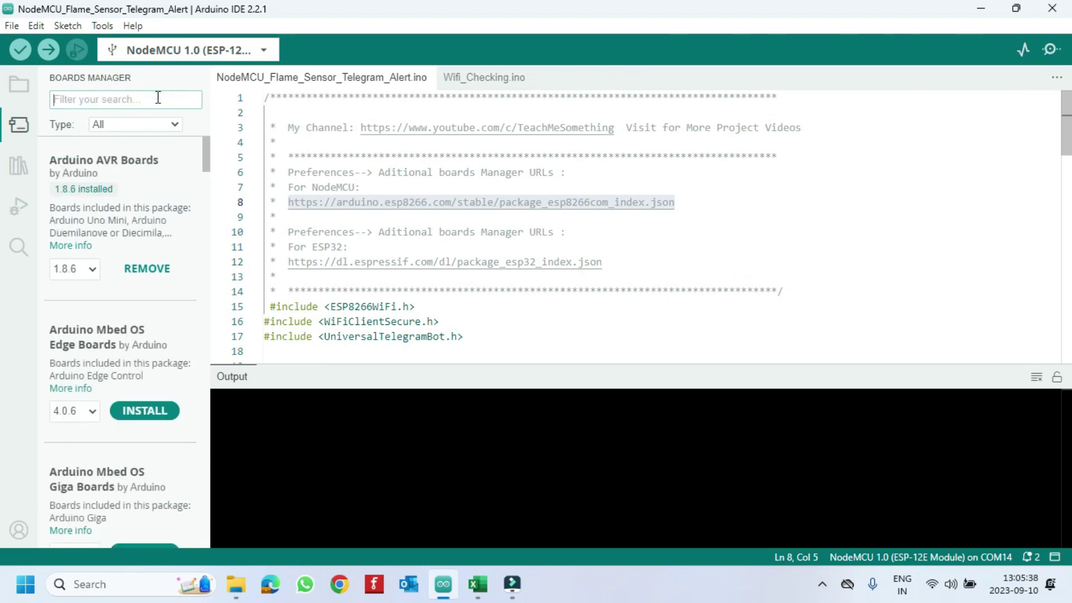
- Search the Library Manager for 'telegram' and verify UniversalTelegramBot 1.3.0 by Brian Lough is installed
click(18, 165)
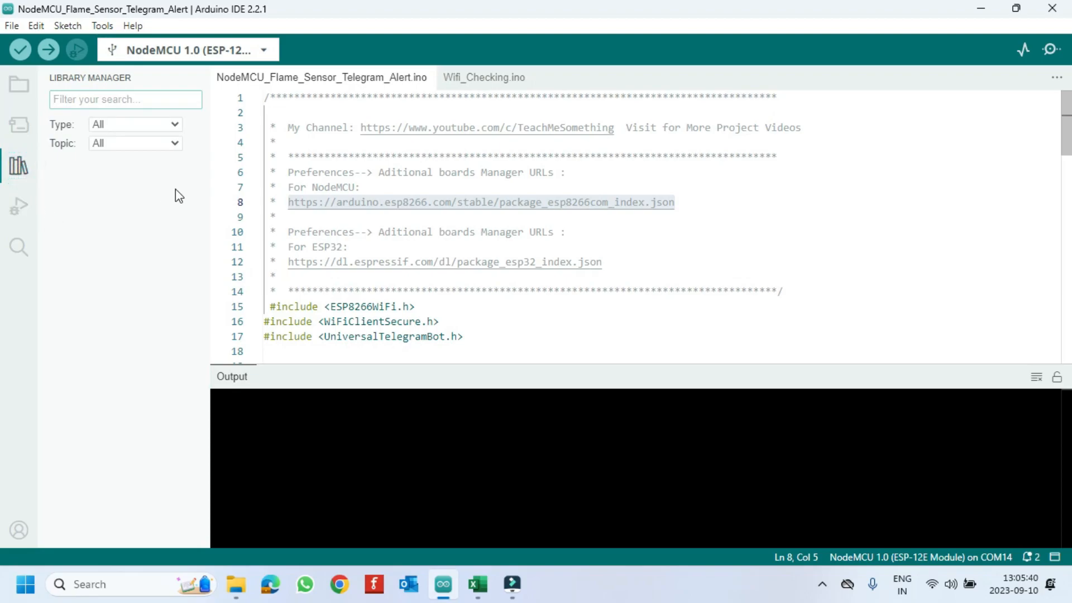
text(telegra)
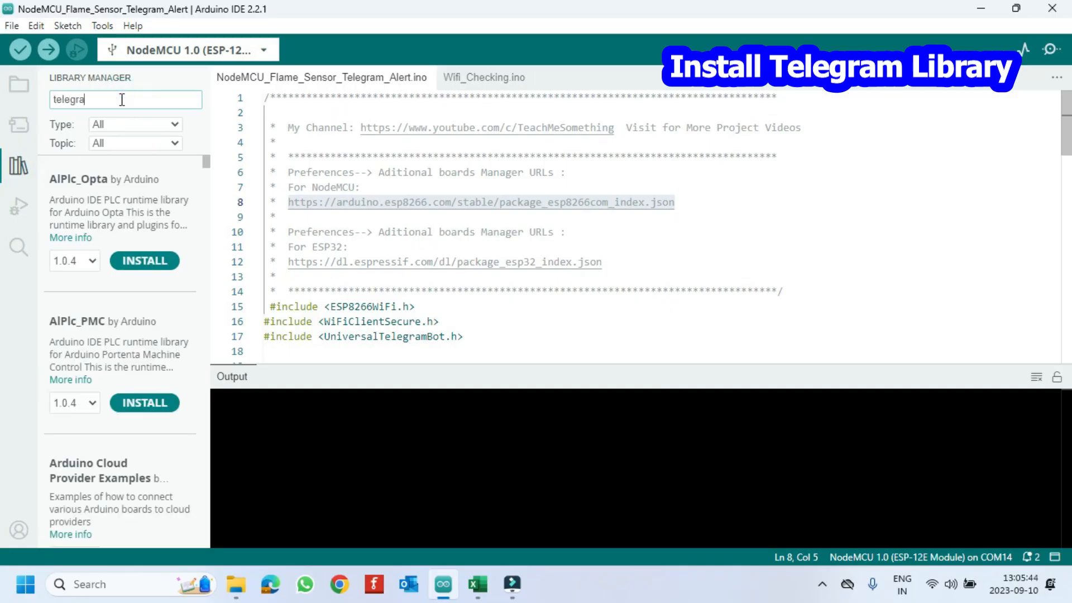
text(m)
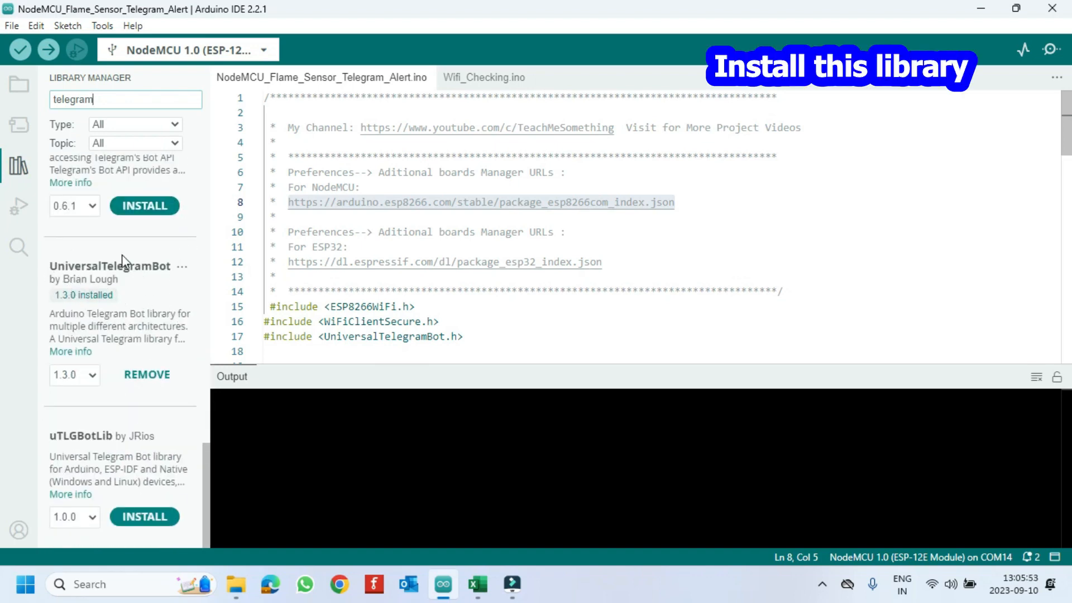
click(18, 166)
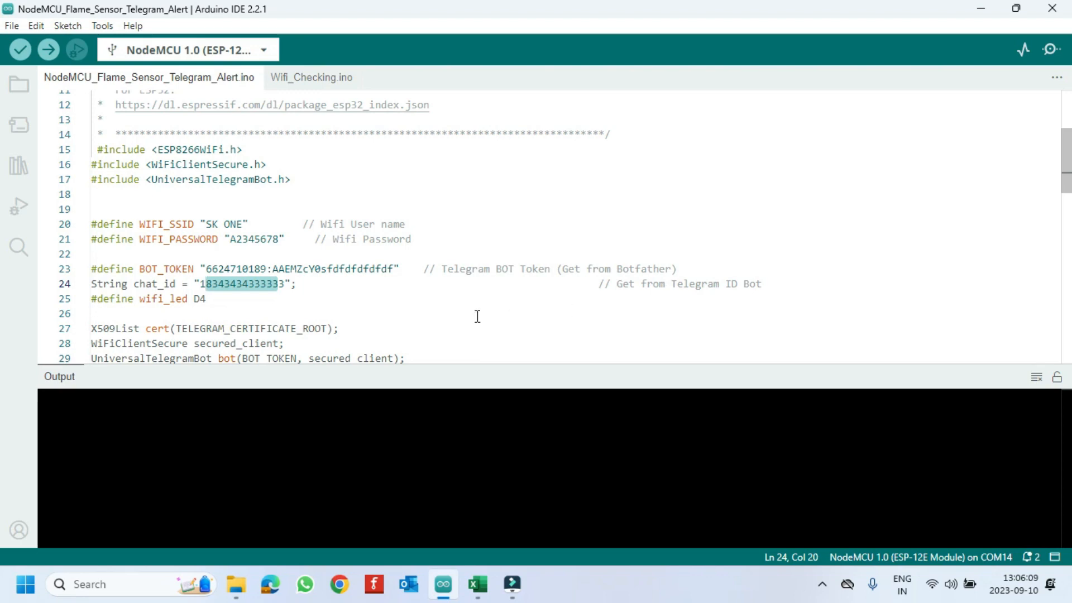
- Finish editing the chat_id value after setting WIFI_SSID, WIFI_PASSWORD and BOT_TOKEN
click(451, 315)
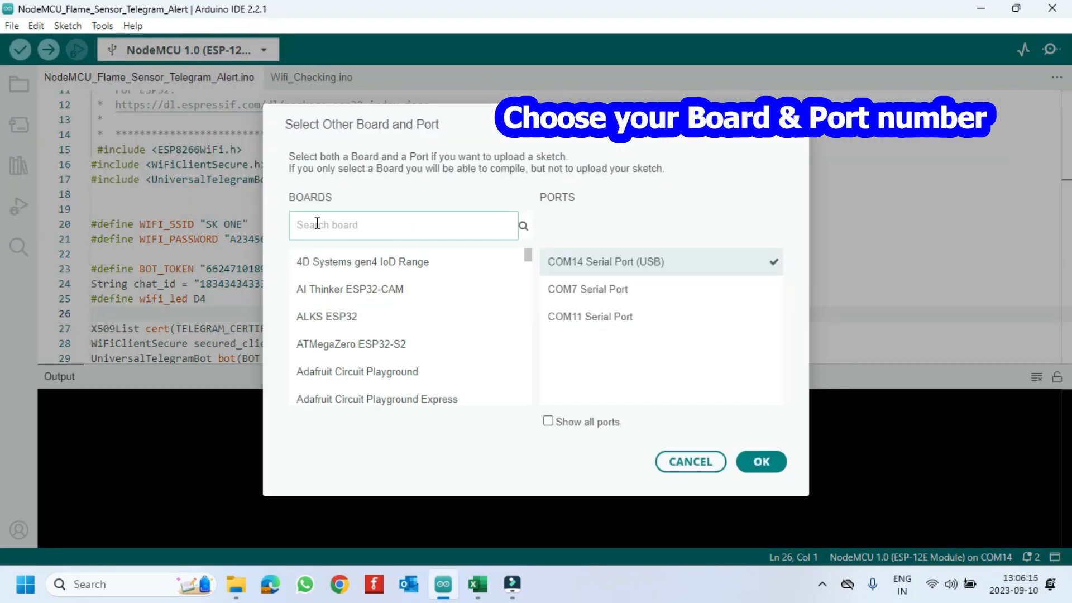
- Search 'nod' in the board chooser to select NodeMCU 1.0 (ESP-12E Module) on COM14
text(nod)
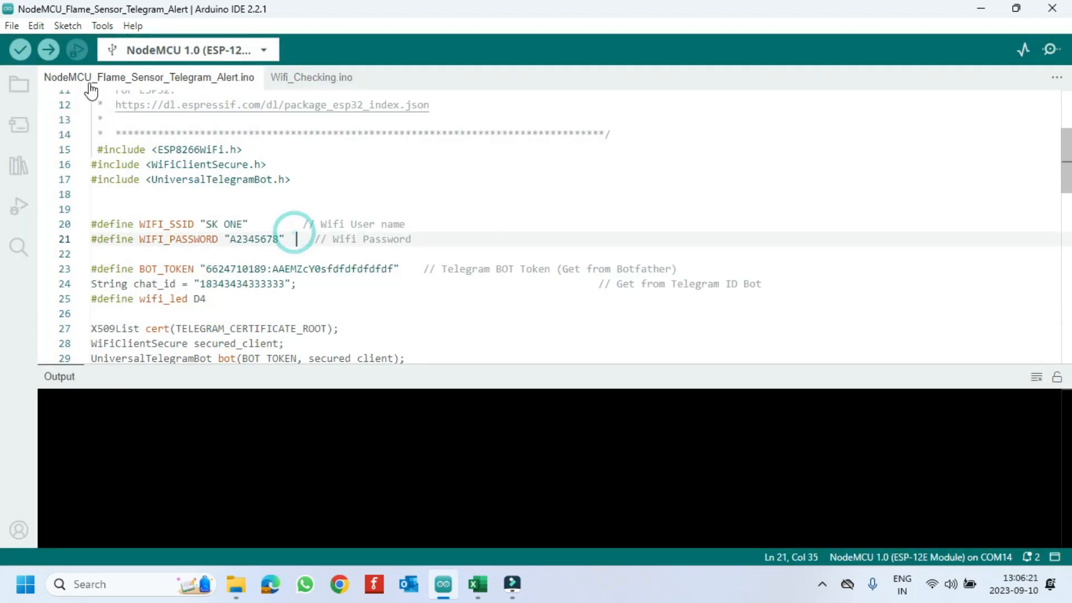
- Upload the sketch to the NodeMCU and watch the serial monitor at 115200 baud report WiFi connecting
click(49, 46)
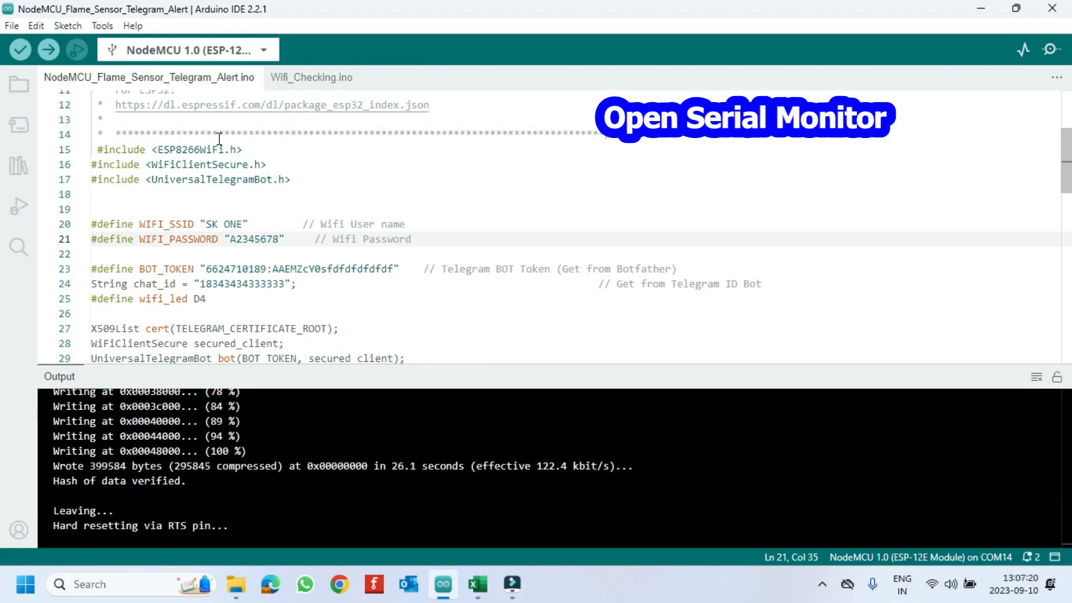
click(1052, 48)
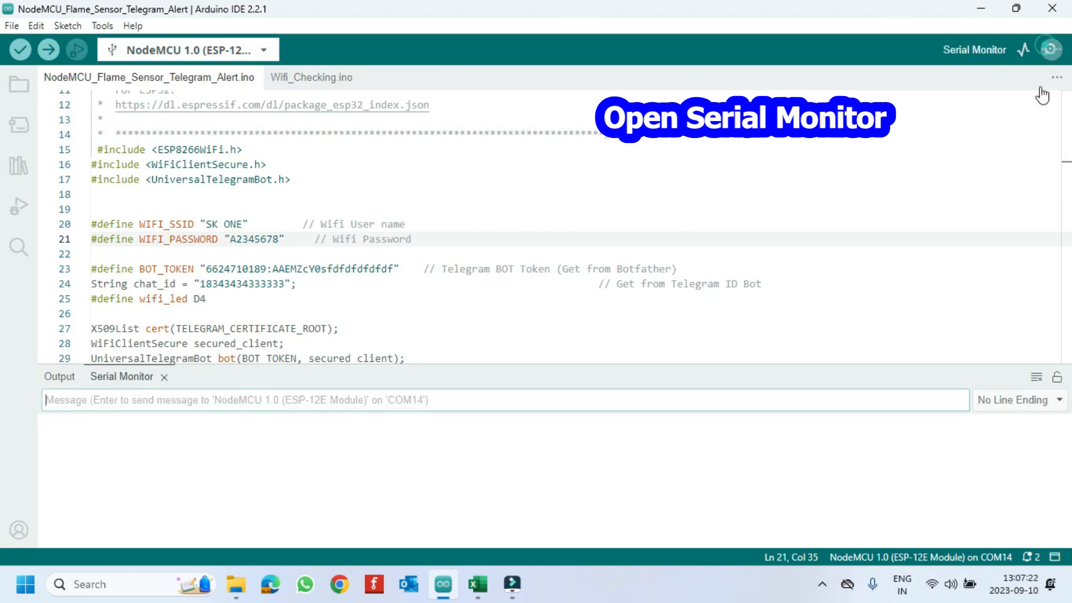
click(1050, 50)
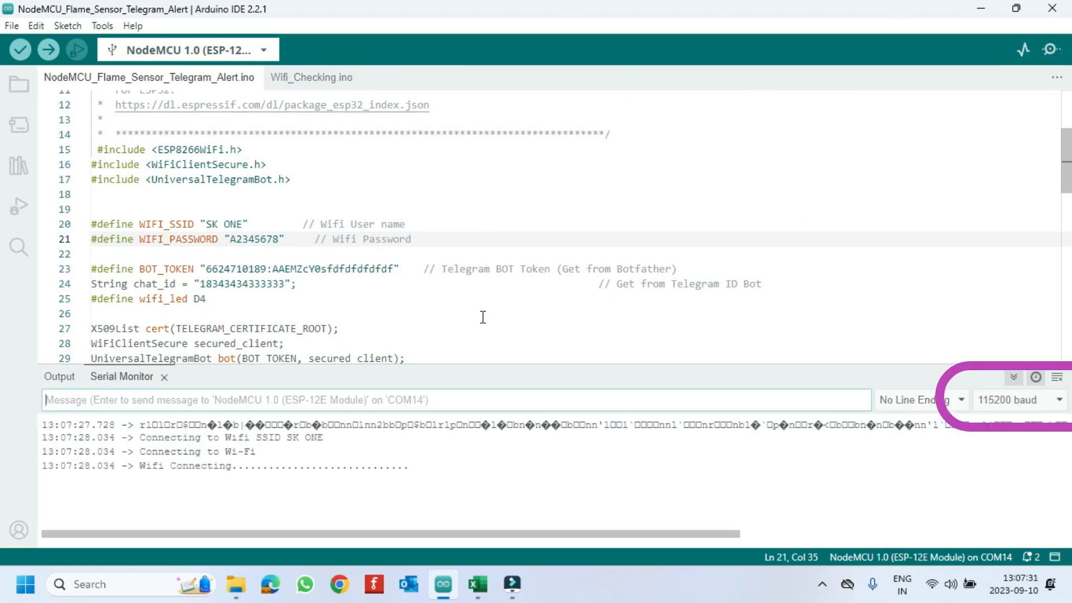